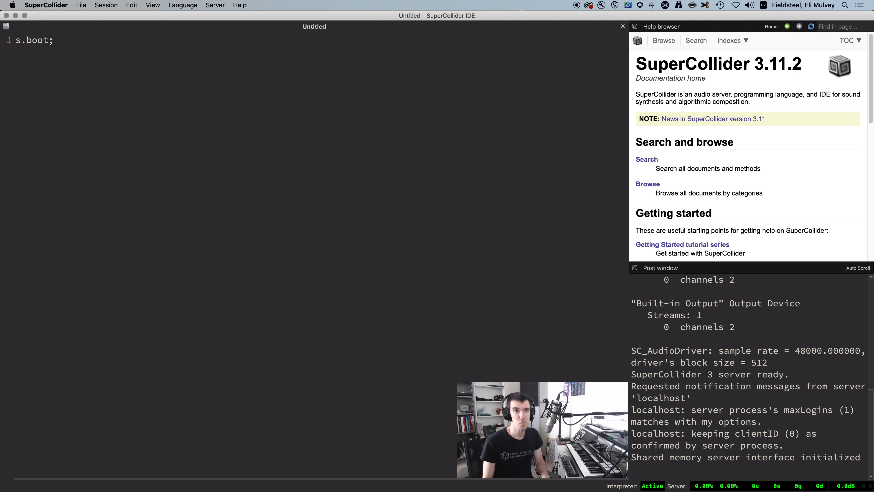
Step: Write and evaluate a function playing VarSaw with LFDNoise0.kr(7) pitches between 45 and 81
{"action": "type", "text": "("}
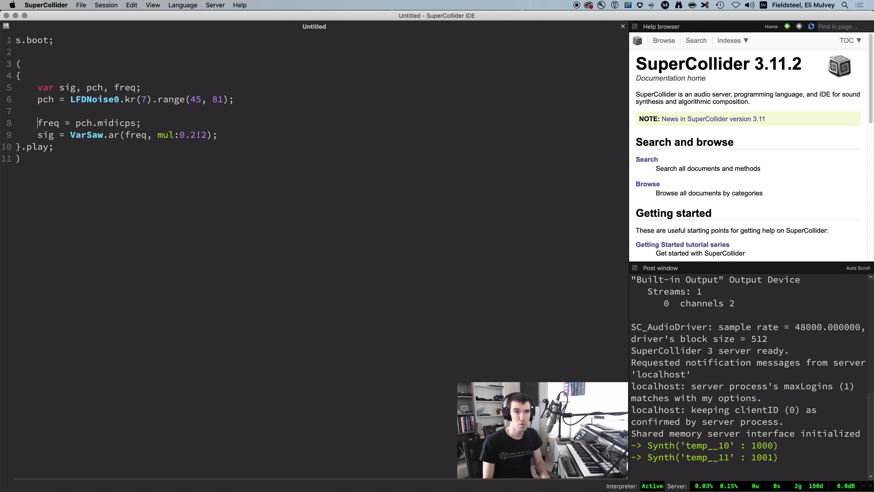
Step: Add pch.poll(7) and .round on the pitch line so jumps print and quantize
{"action": "type", "text": "pch.poll(7);"}
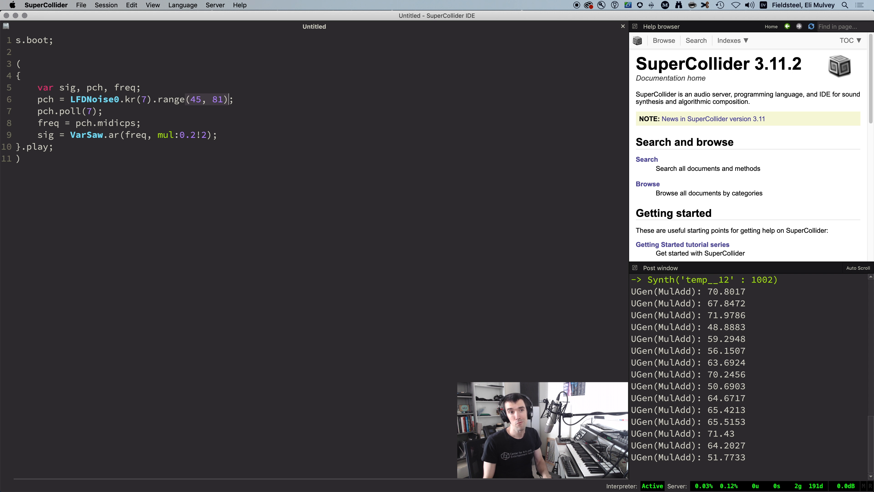
{"action": "type", "text": ".round(1)"}
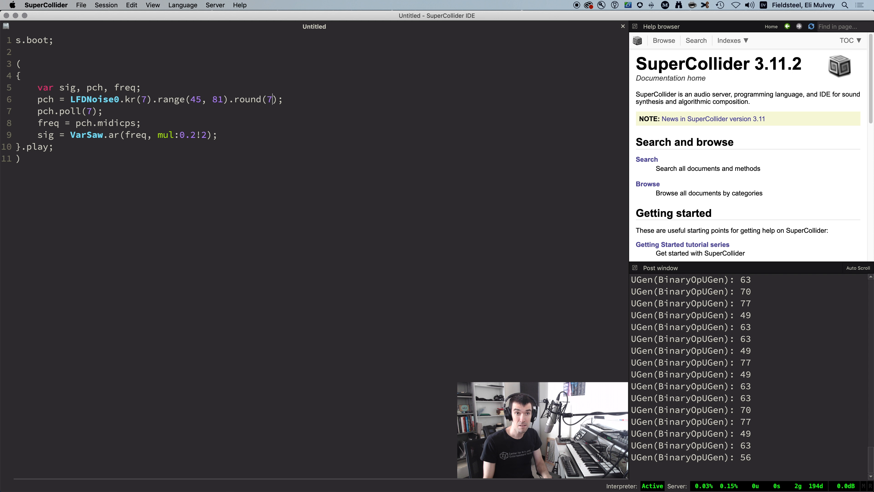
Step: Evaluate Scale.minorPentatonic.degrees and load them into ~scale0 with Buffer.loadCollection
{"action": "type", "text": "Scale.minorPentatonic.degrees;"}
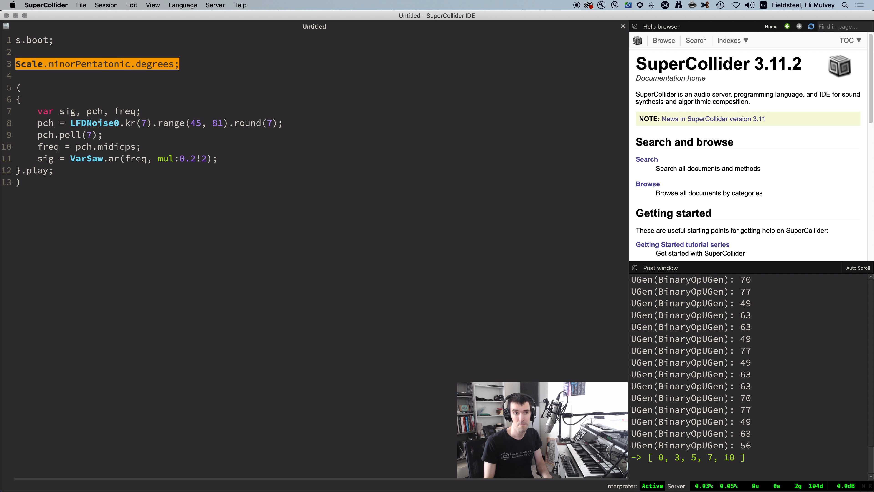
{"action": "type", "text": "~scale0 = Buffer.loadCollection(s,"}
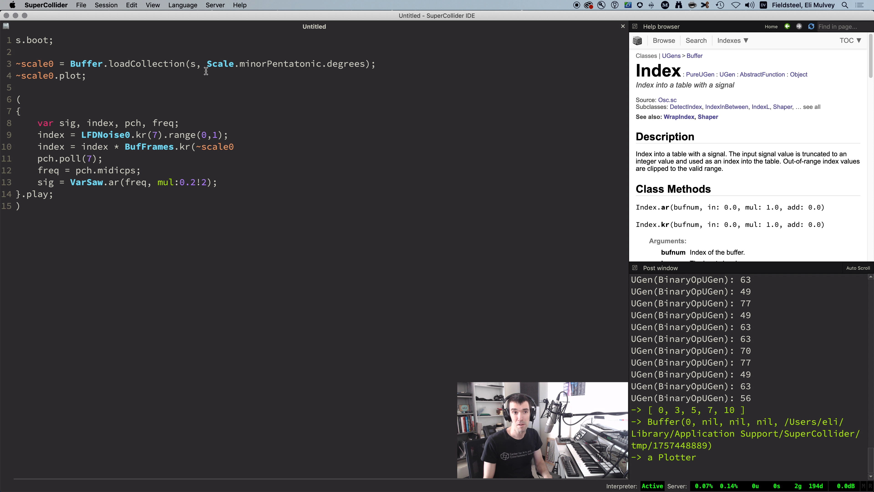
Step: Set pch = Index.kr(~scale0, index) + 48 and add index.poll(7) to print the index
{"action": "type", "text": "Index"}
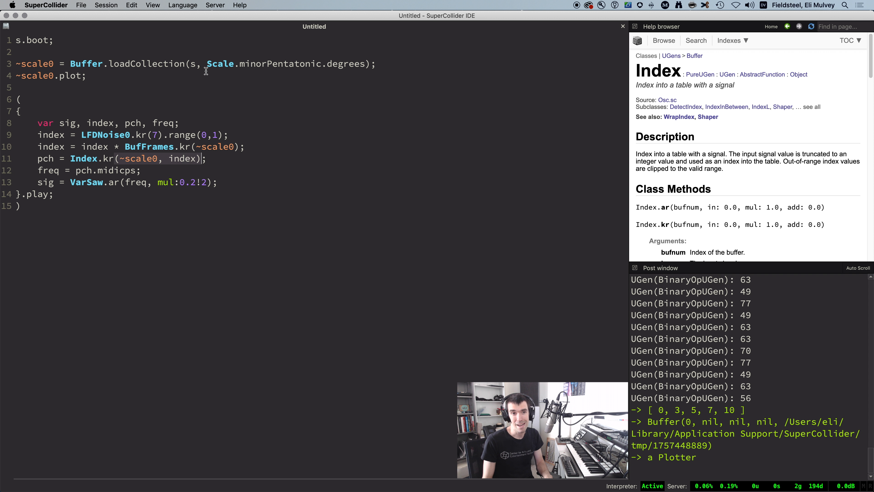
{"action": "type", "text": "+ 48"}
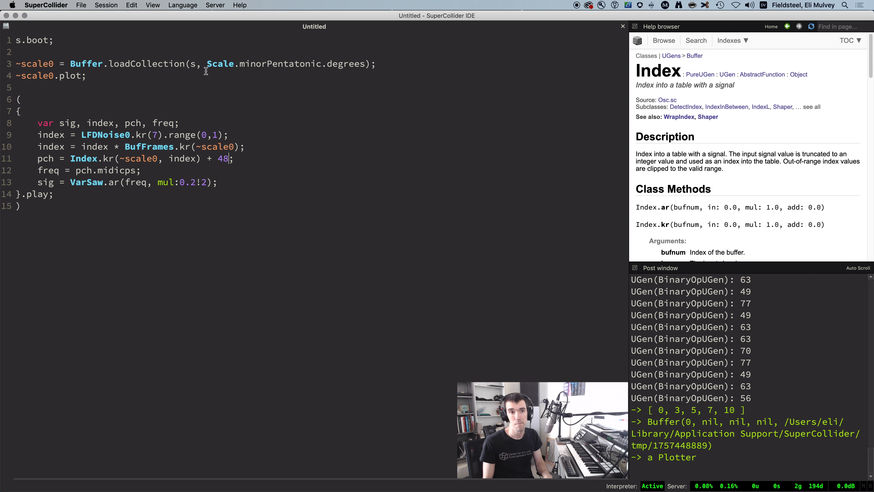
{"action": "type", "text": "index.poll"}
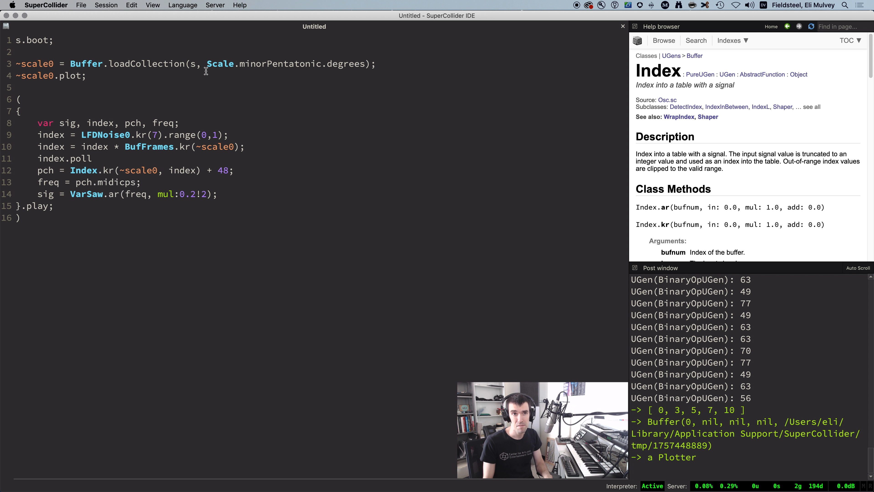
{"action": "type", "text": "(7);"}
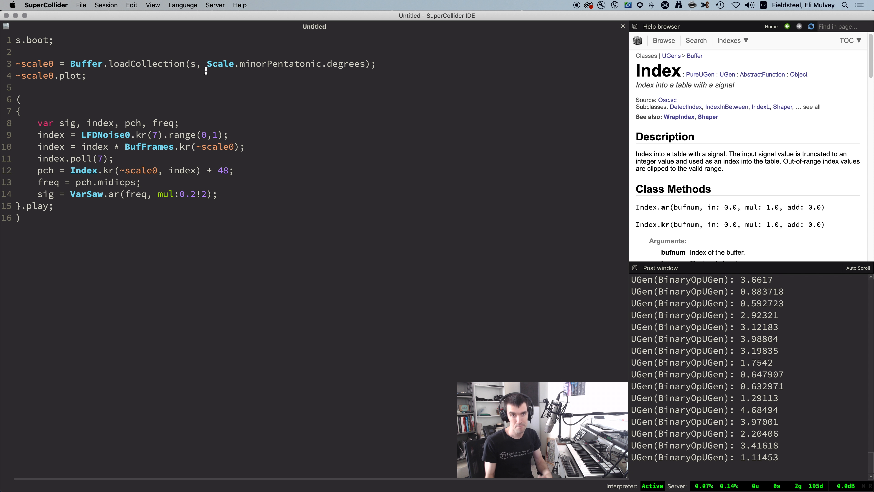
Step: Widen the random index range to 0–4 and re-evaluate the block
{"action": "type", "text": "4"}
{"action": "type", "text": "DegreeToKey"}
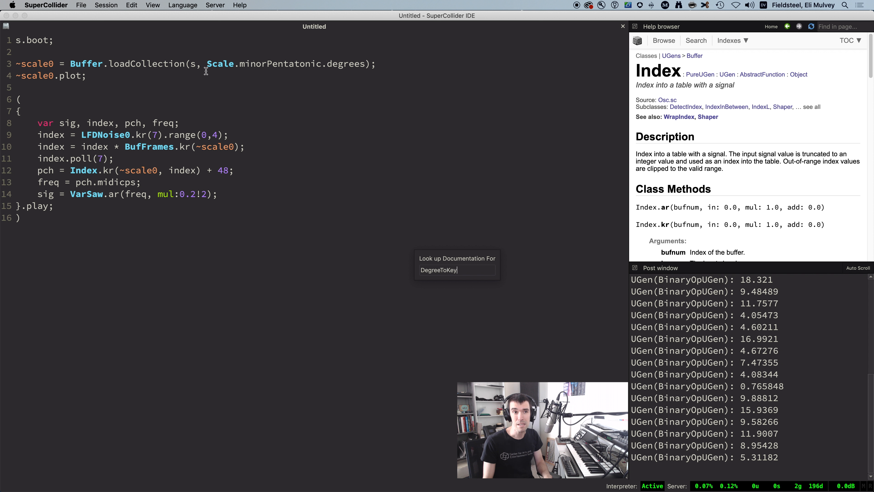
Step: Read DegreeToKey's note on index wrapping, then swap Index.kr for DegreeToKey.kr with LFSaw and + 36
{"action": "key", "text": "Return"}
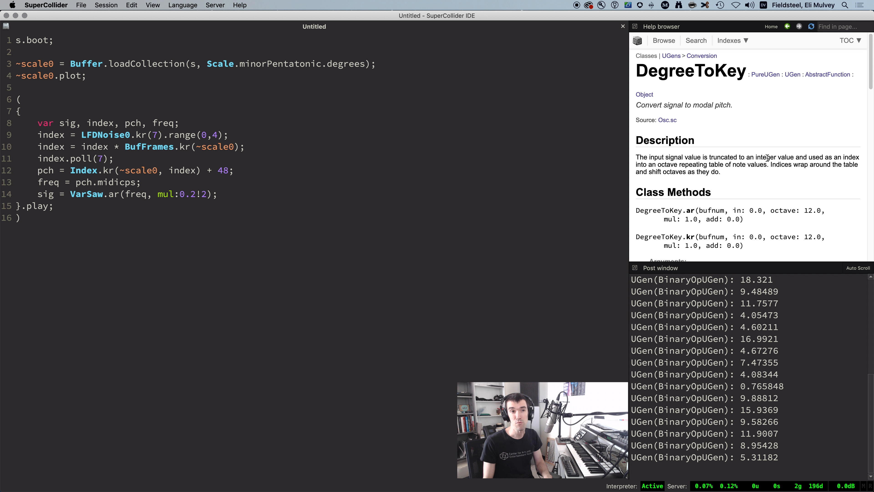
{"action": "left_click_drag", "start_coordinate": [774, 165], "coordinate": [720, 171]}
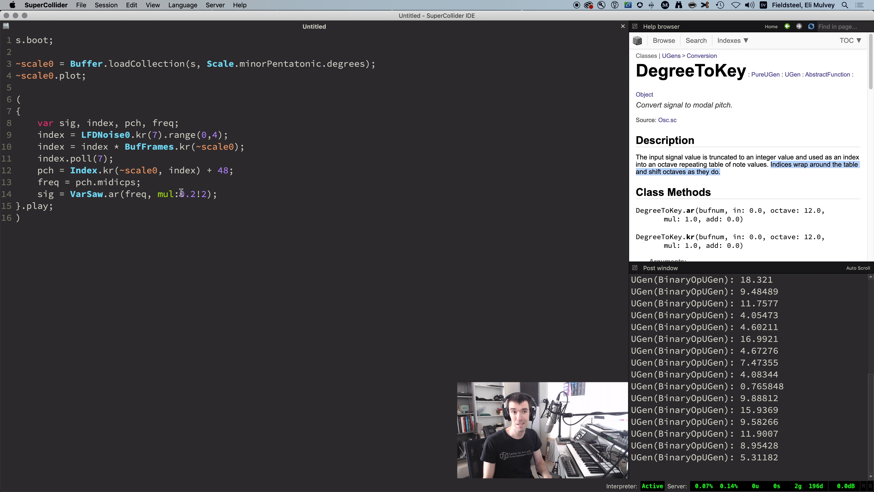
{"action": "type", "text": "DegreeToKey"}
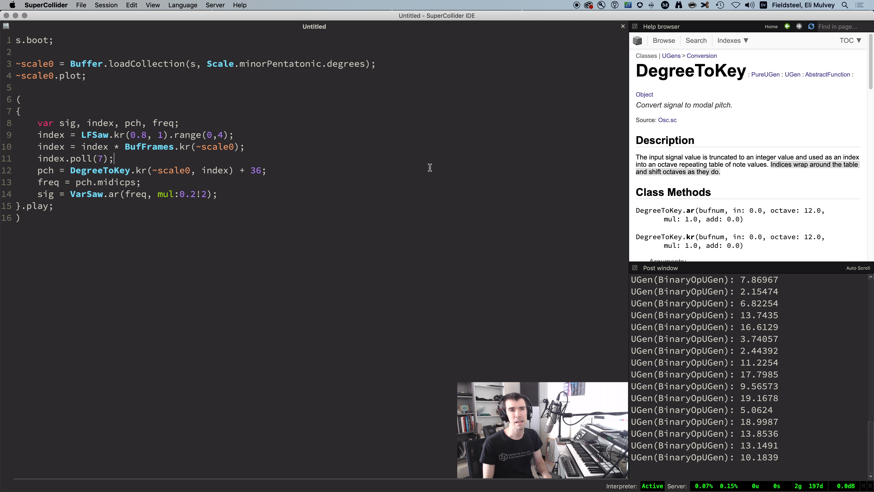
Step: Wrap the code in SynthDef(\d2k) with arg buf replacing ~scale0 and Out.ar(0, sig), then .add it
{"action": "key", "text": "Backspace"}
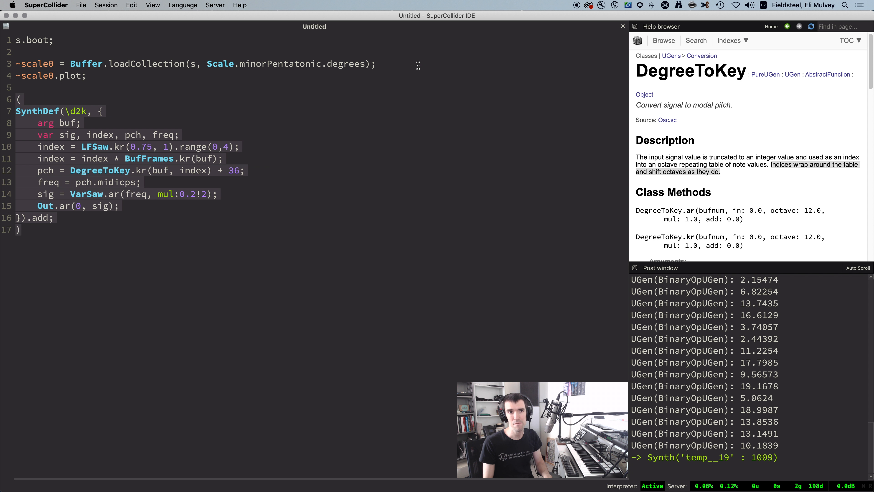
{"action": "double_click", "coordinate": [204, 158]}
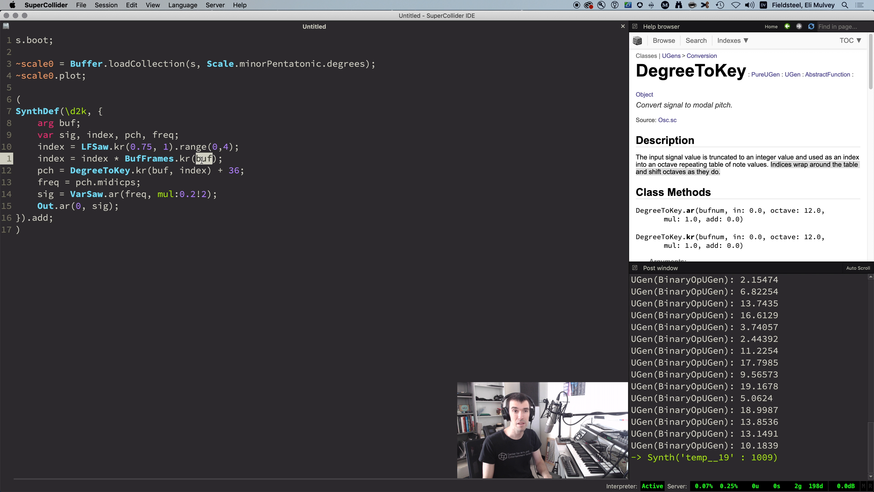